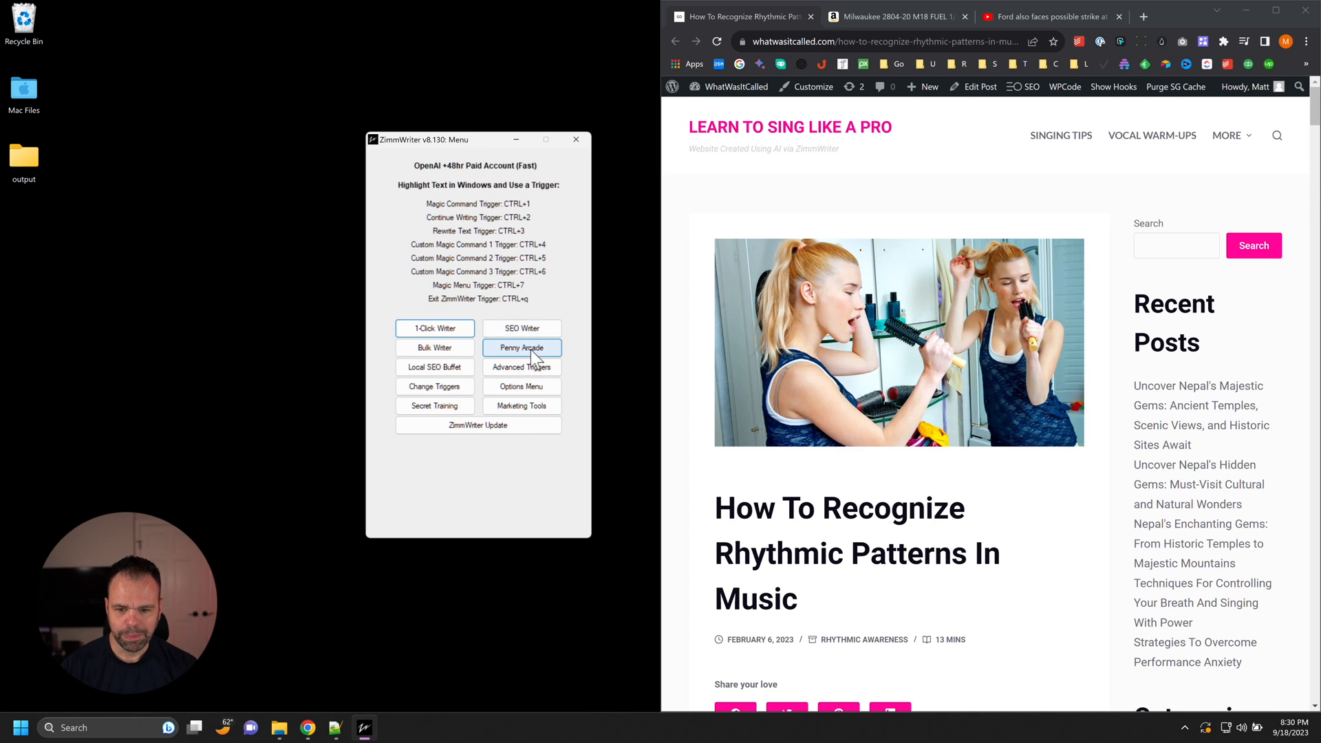
Launch ZimmWriter's Penny Arcade summarizer with the rhythmic patterns singing article URL.
{"action": "left_click", "coordinate": [521, 348]}
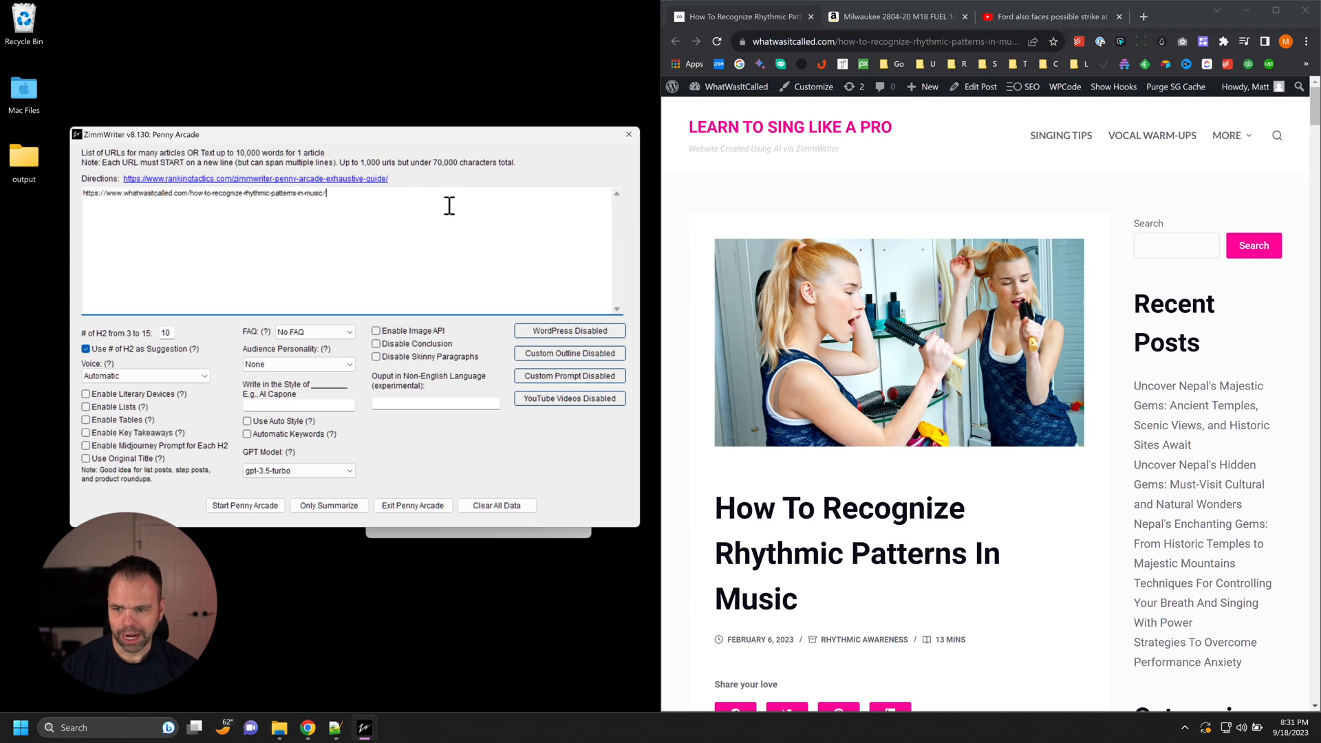
List the Milwaukee drill Amazon page and YouTube video aYesb7YSb7g below the article.
{"action": "left_click", "coordinate": [893, 16]}
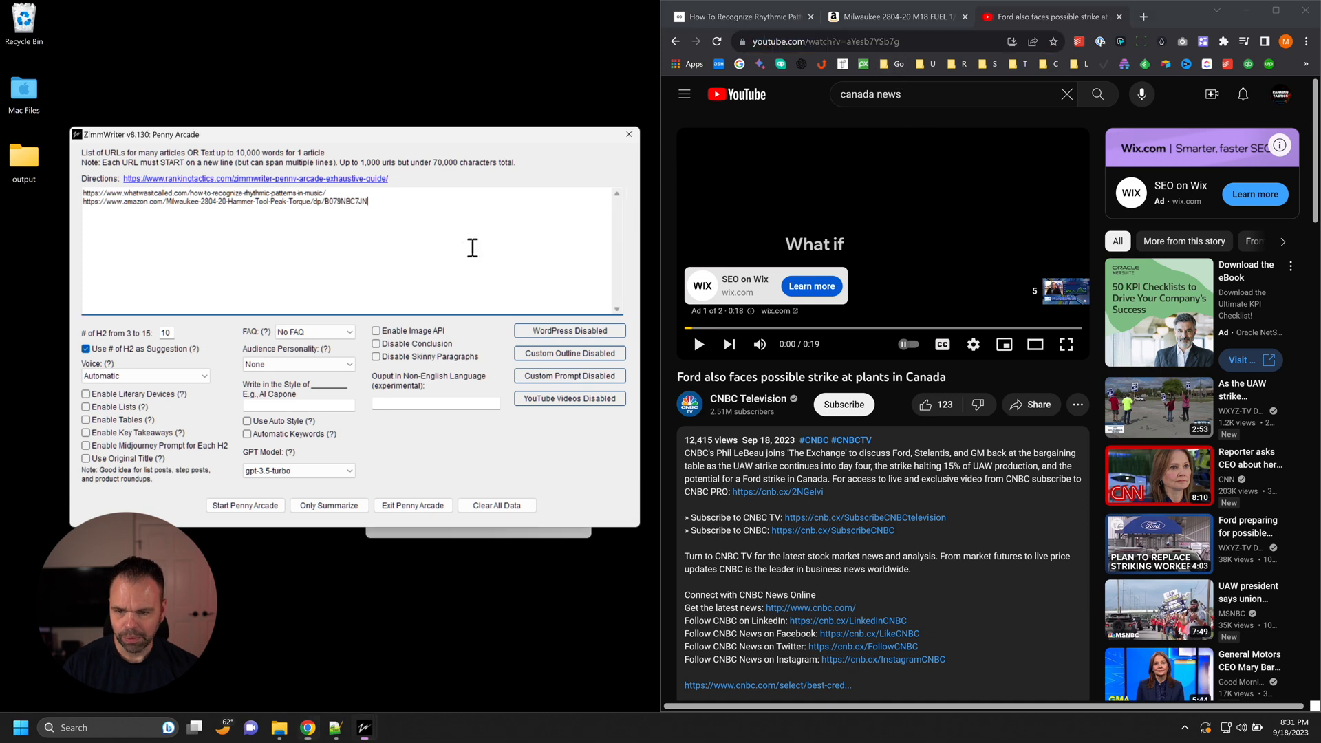
{"action": "type", "text": "https://www.youtube.com/watch?v=aYesb7YSb7g"}
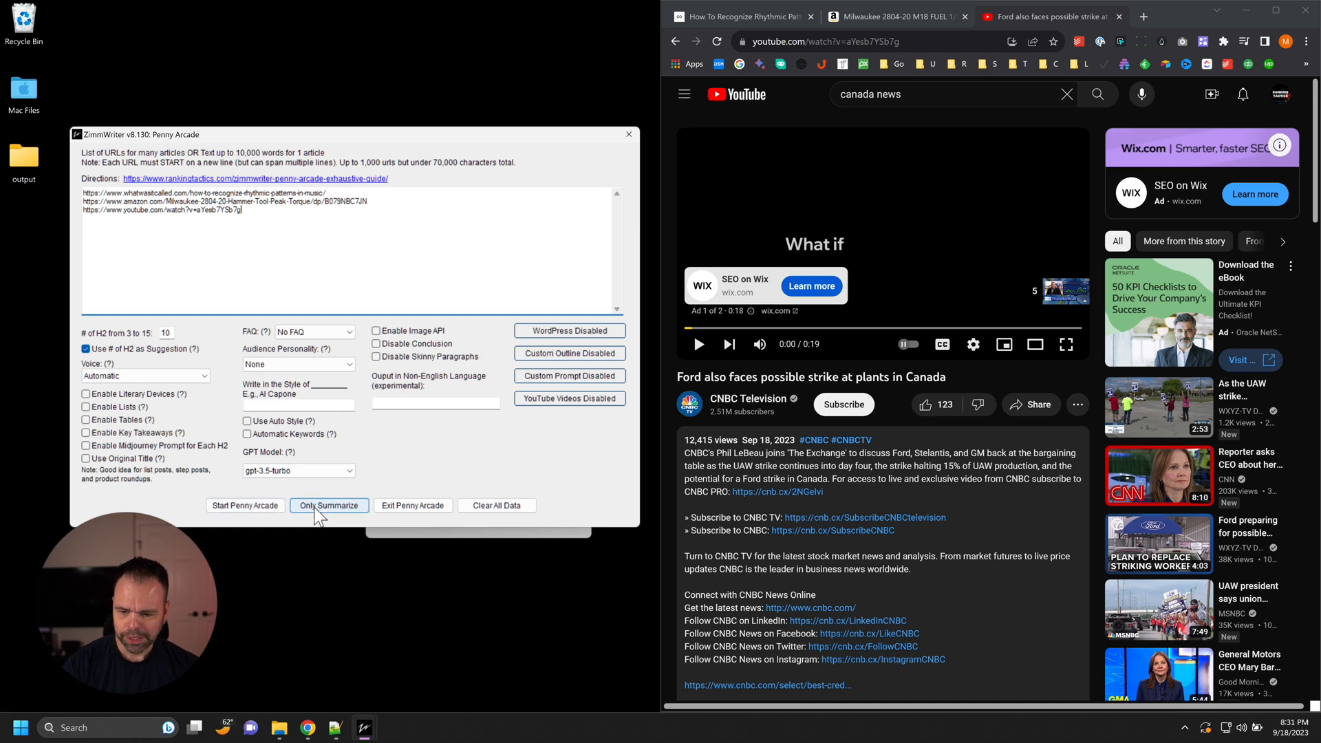
Run an Only Summarize job named 'example' on the three URLs.
{"action": "left_click", "coordinate": [329, 505]}
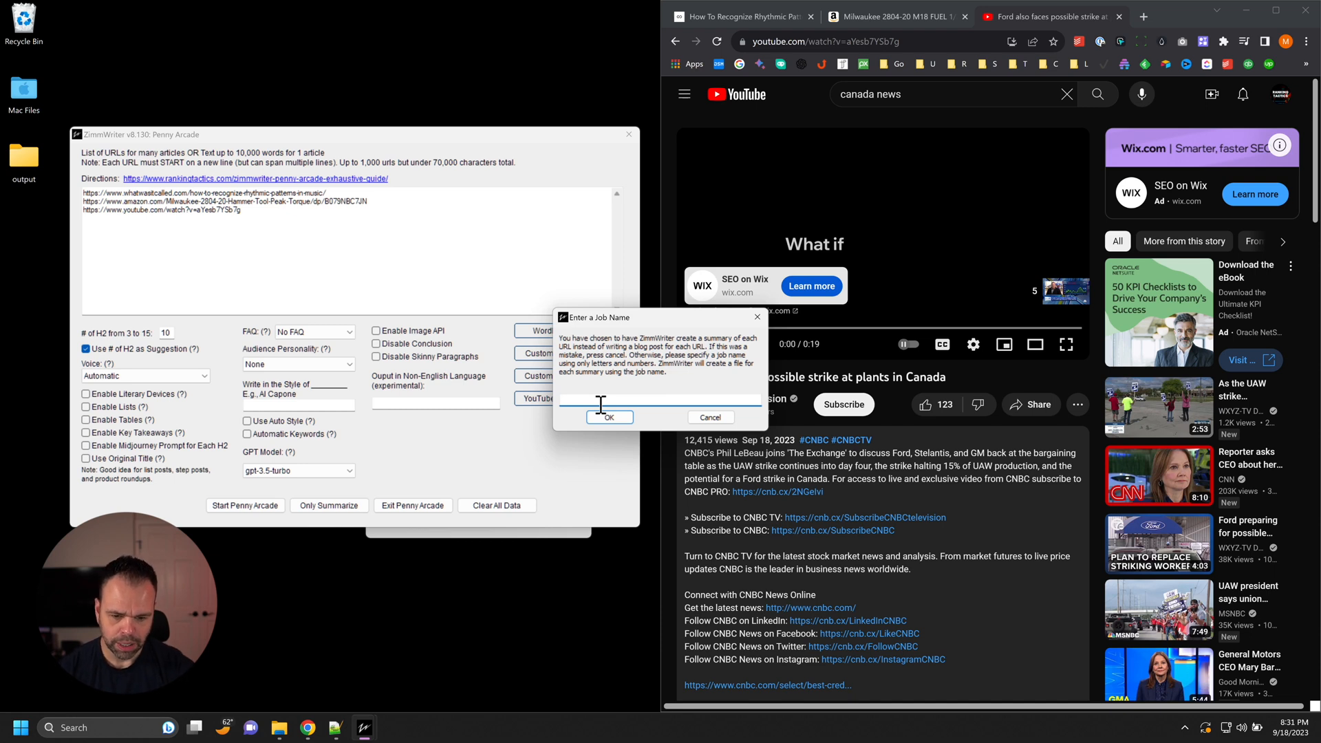
{"action": "type", "text": "example"}
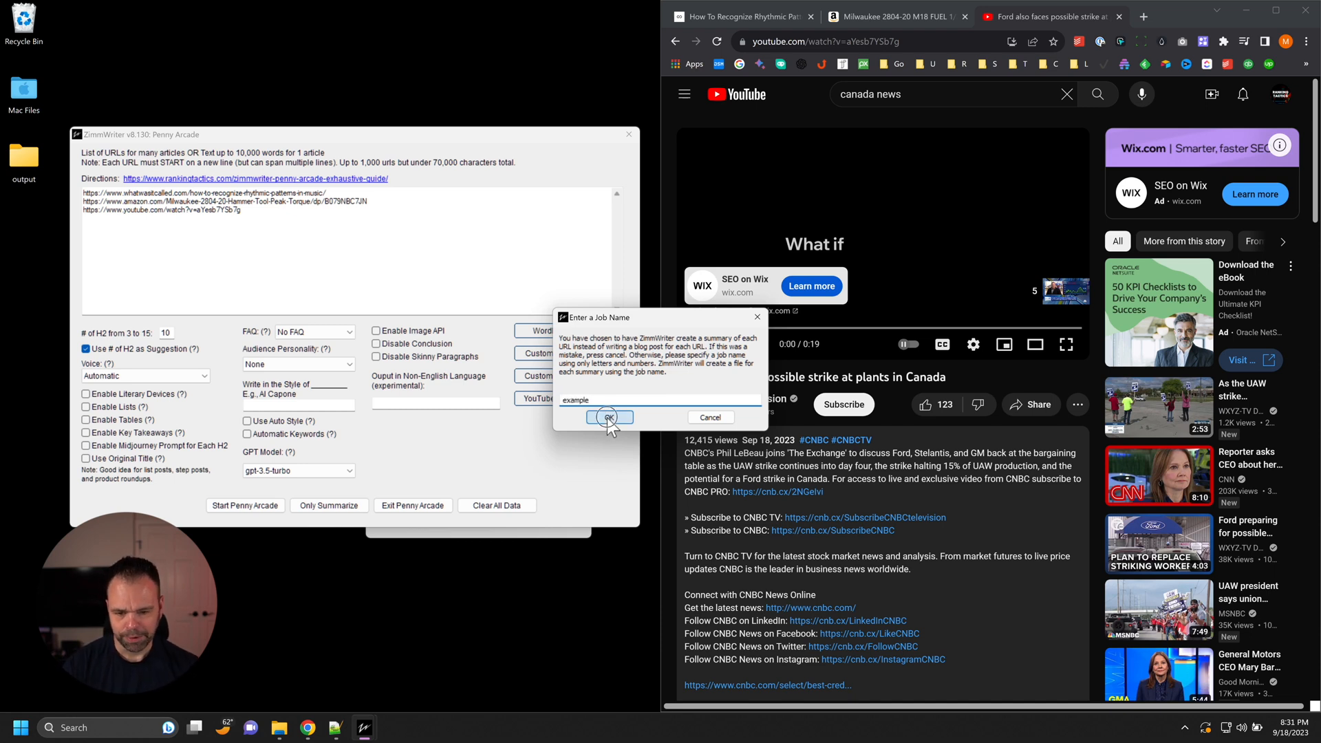
{"action": "left_click", "coordinate": [605, 416]}
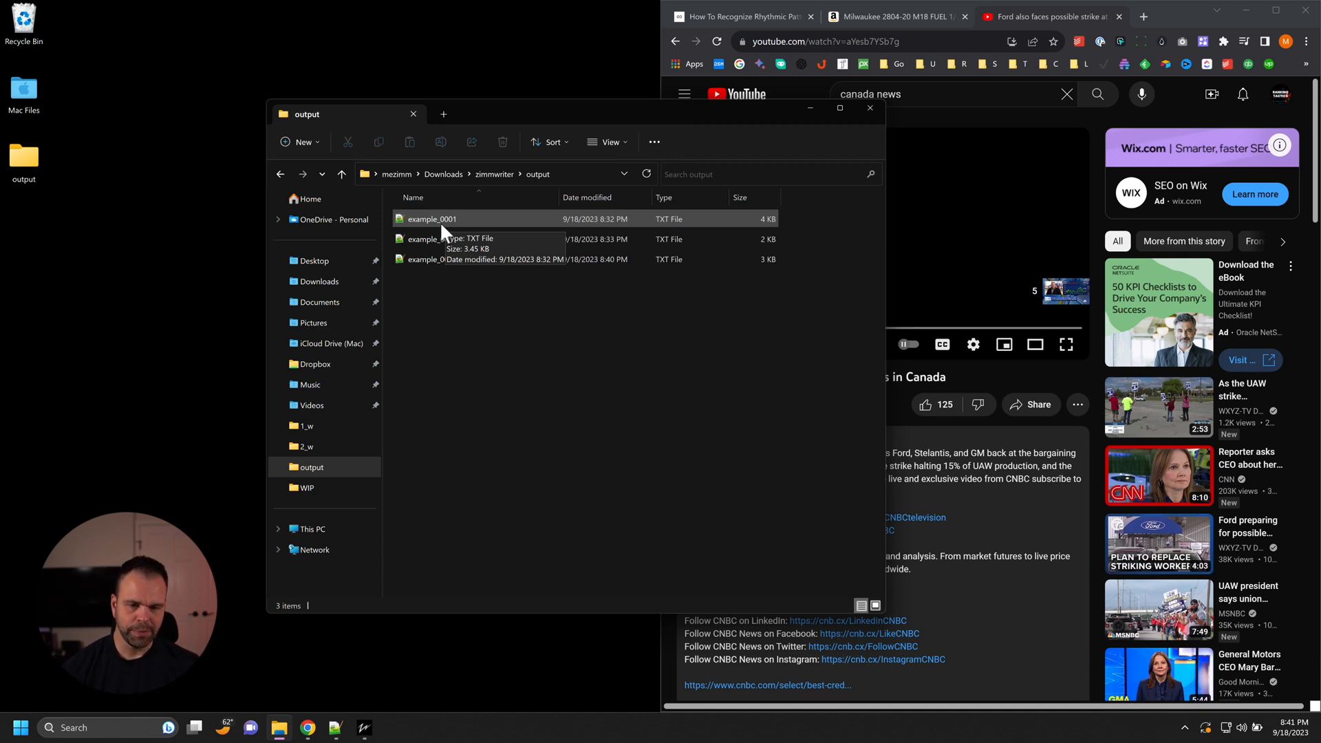
Open example_0001, the rhythmic patterns article summary, from the output folder.
{"action": "double_click", "coordinate": [432, 219]}
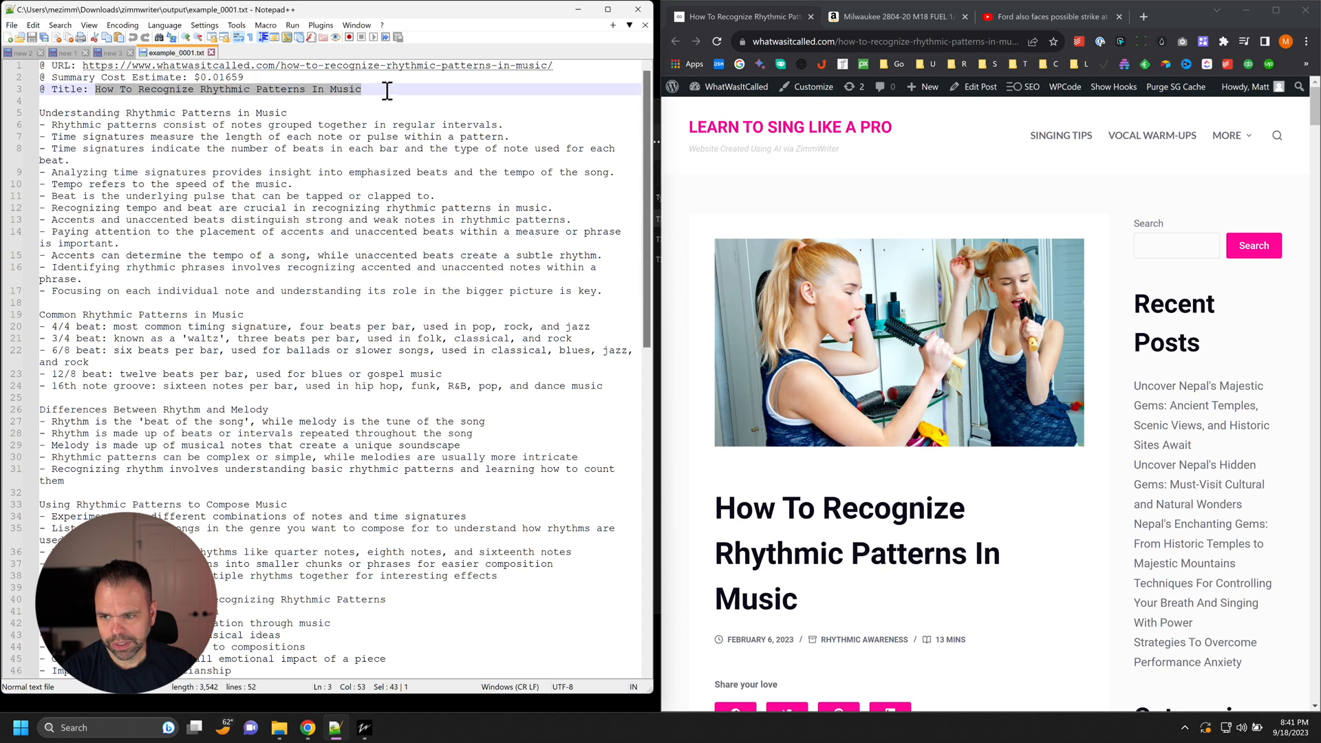
{"action": "mouse_move", "coordinate": [318, 362]}
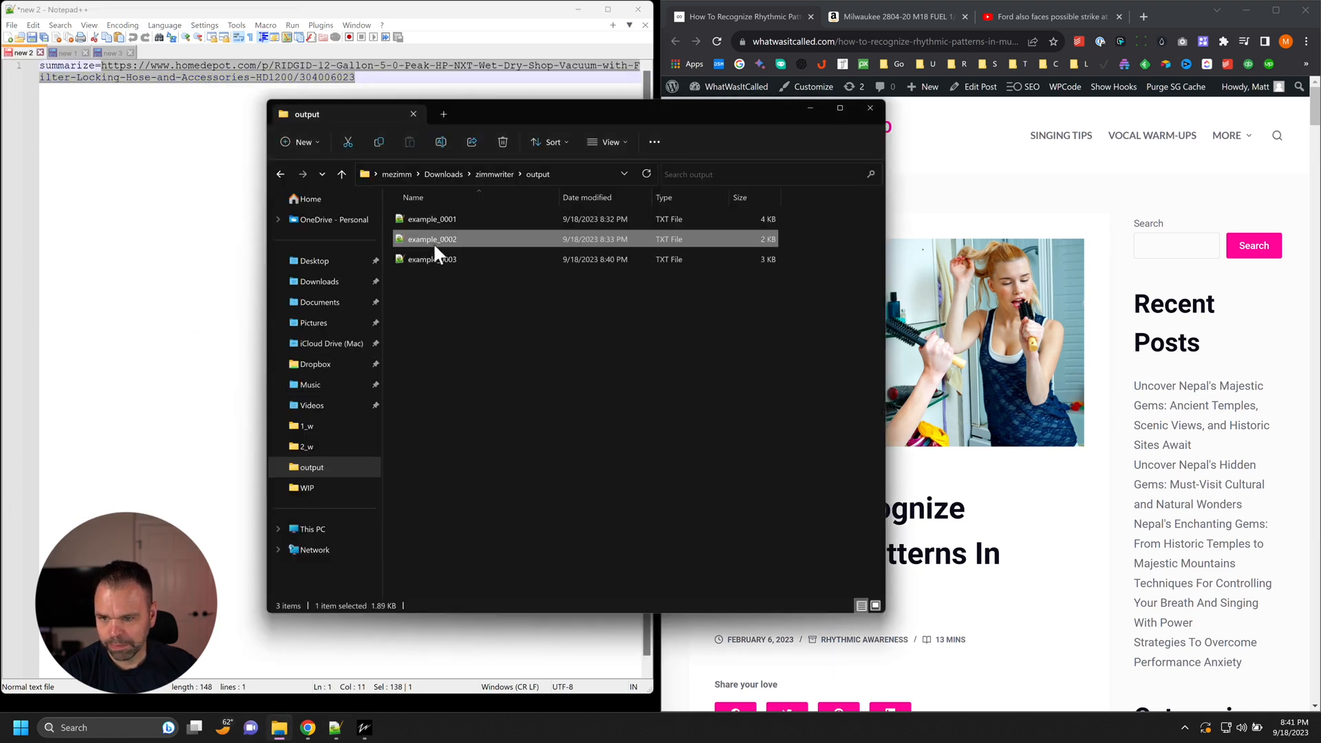
Open example_0002, the Milwaukee drill summary, and select part of its text.
{"action": "double_click", "coordinate": [431, 239]}
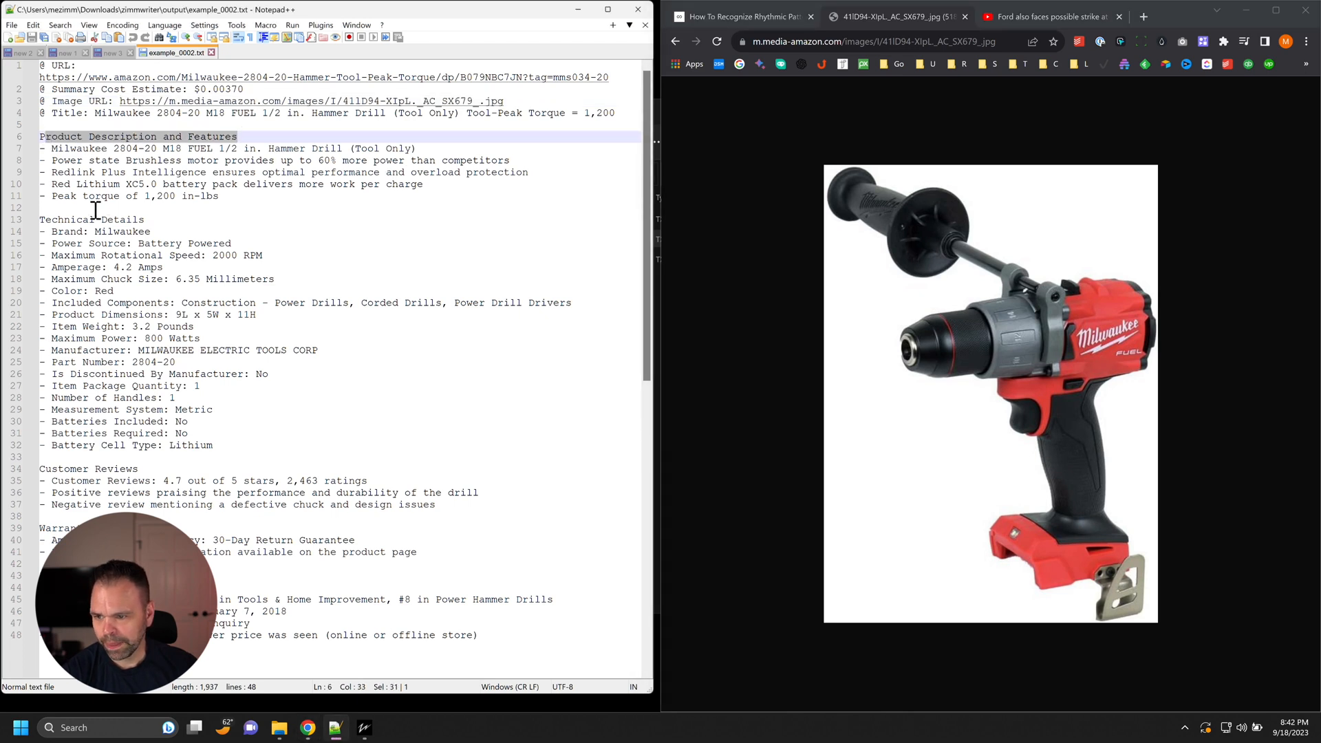
{"action": "left_click_drag", "start_coordinate": [50, 480], "coordinate": [436, 504]}
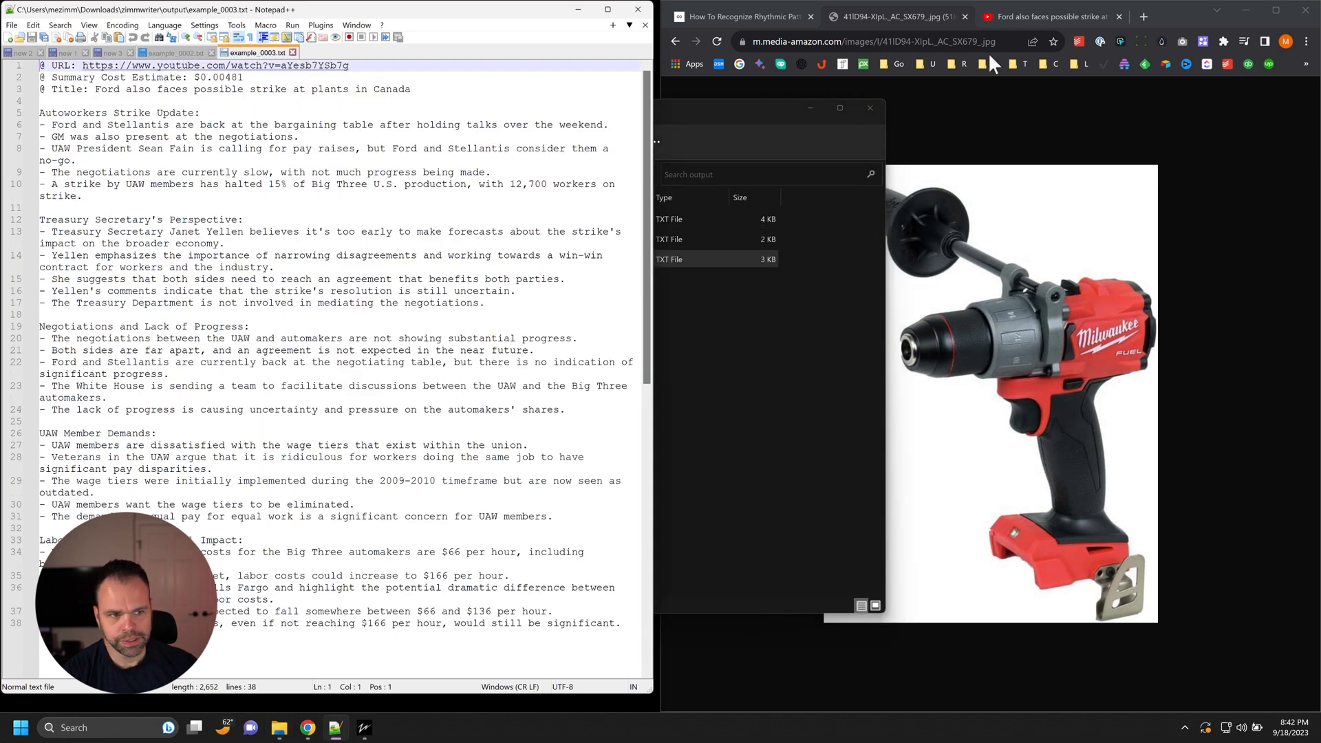
Compare the Ford strike YouTube video with the Treasury Secretary section of example_0003.
{"action": "left_click", "coordinate": [1049, 16]}
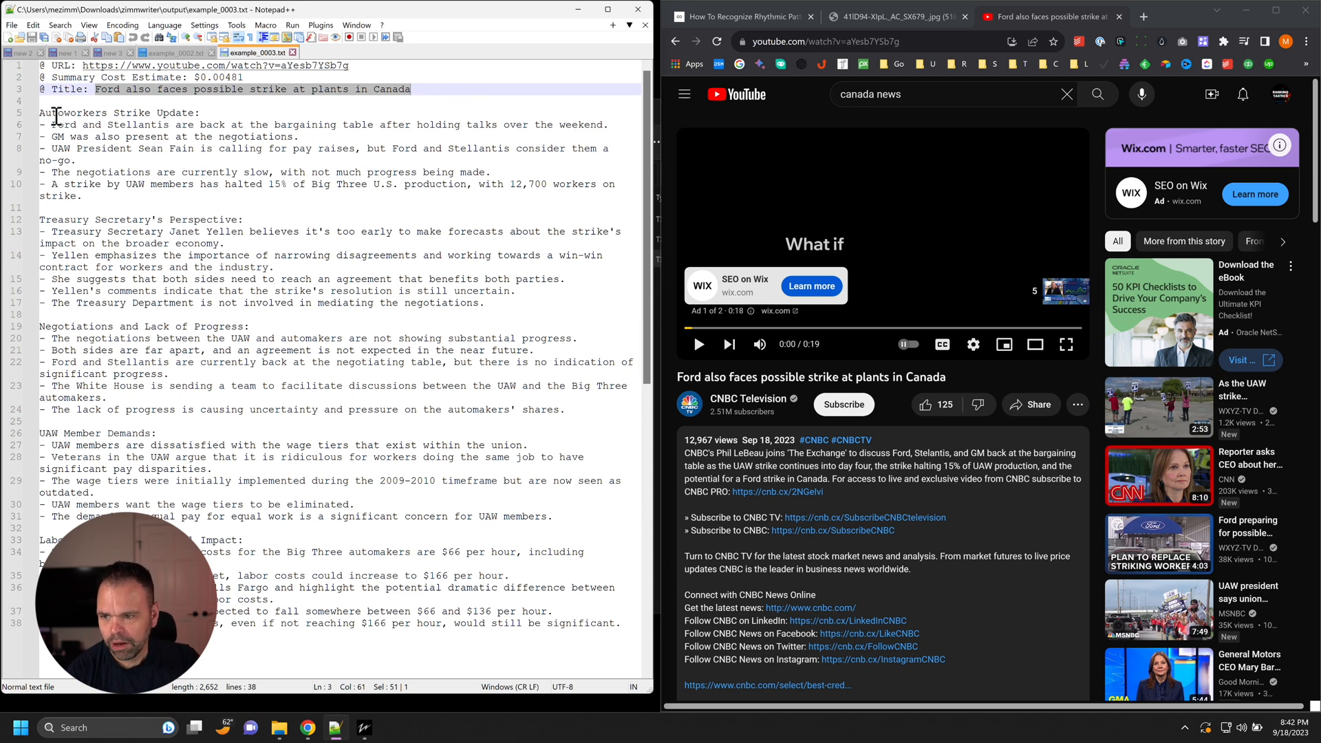
{"action": "left_click", "coordinate": [320, 208]}
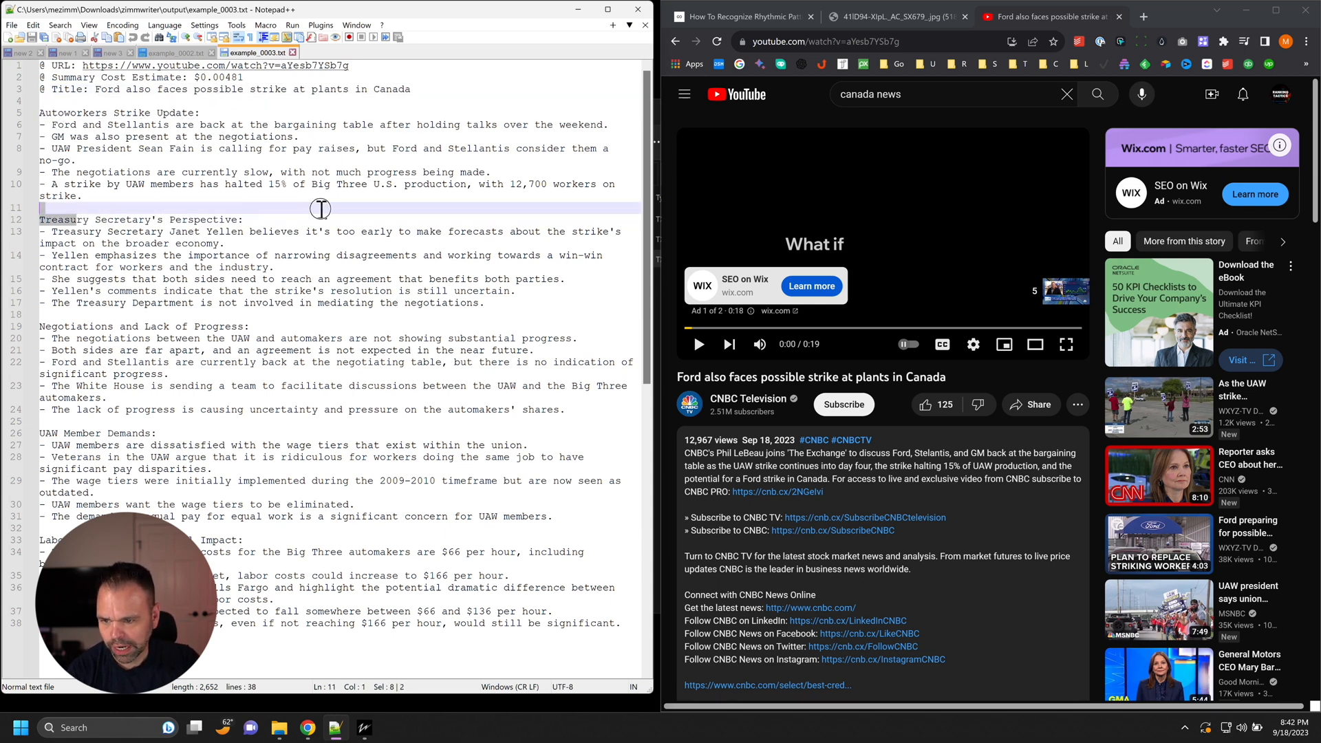